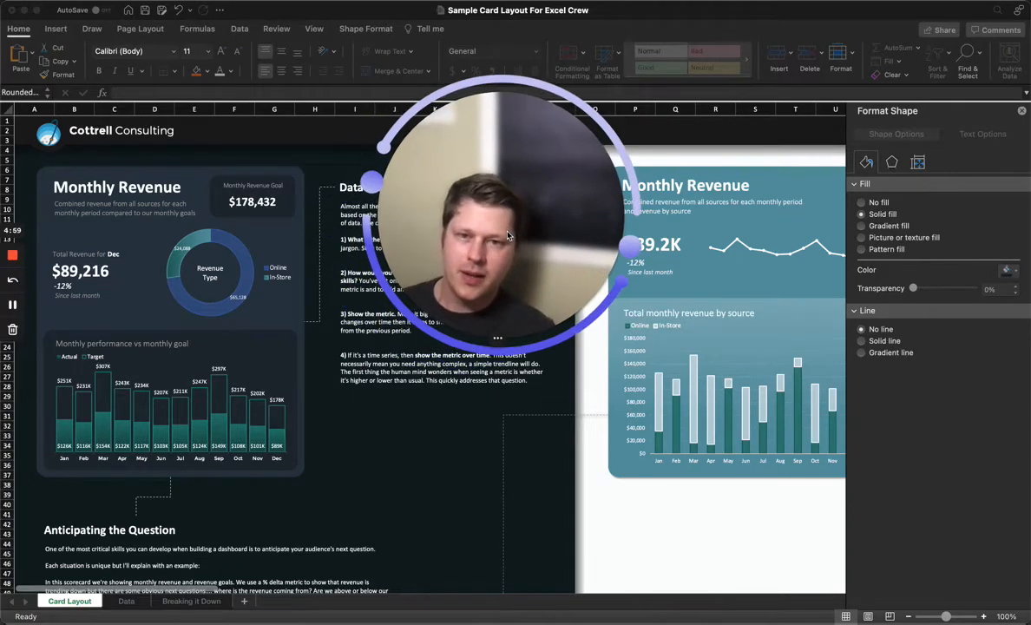
# Show the Breaking it Down sheet and select the card's lower rounded rectangle via Insert
pyautogui.click(135, 235)
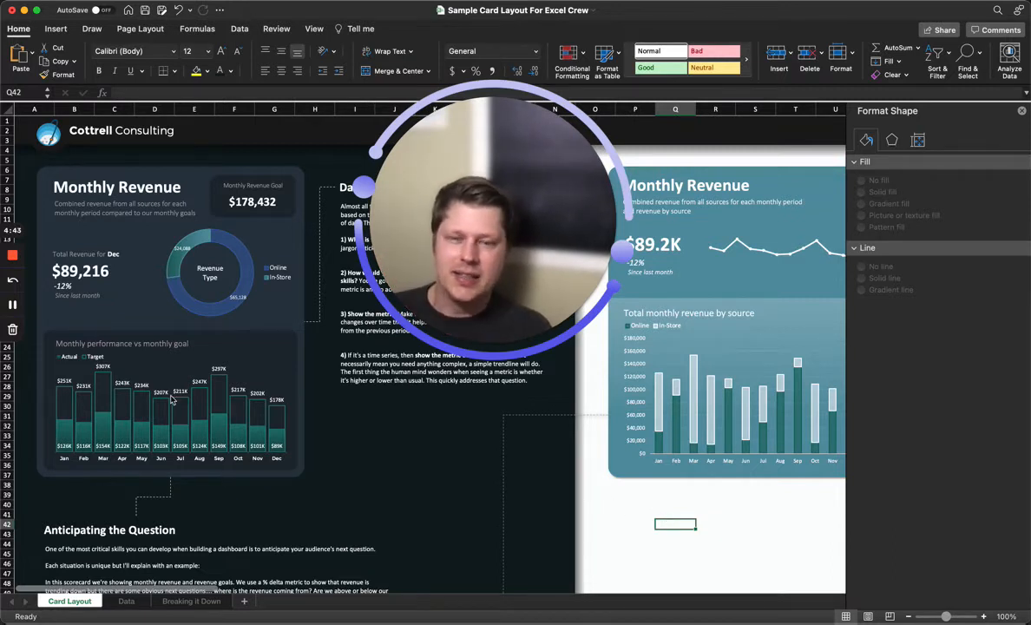
pyautogui.moveTo(170, 400)
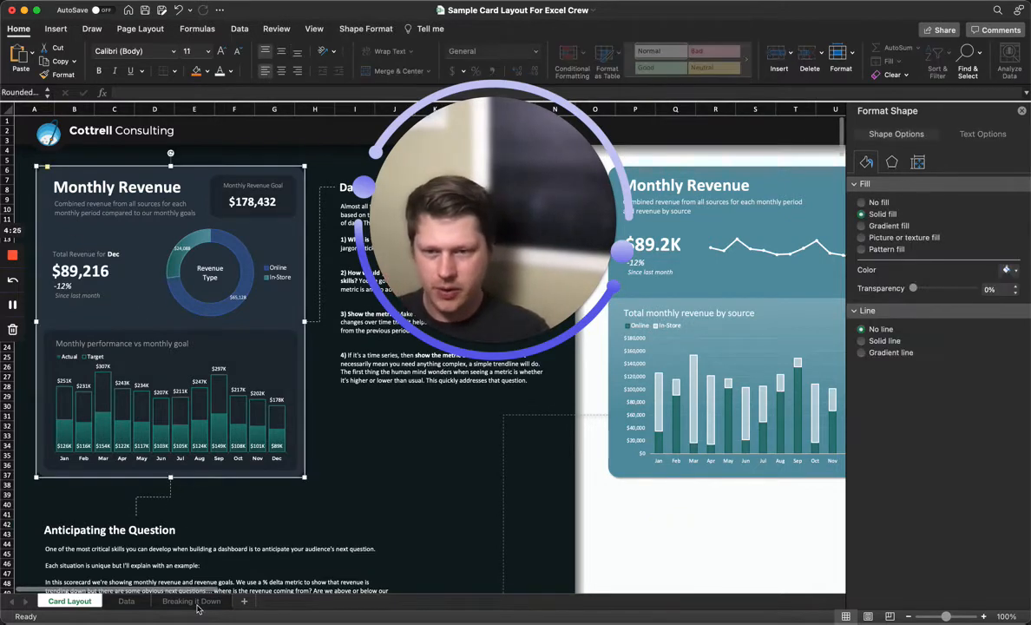
pyautogui.click(191, 601)
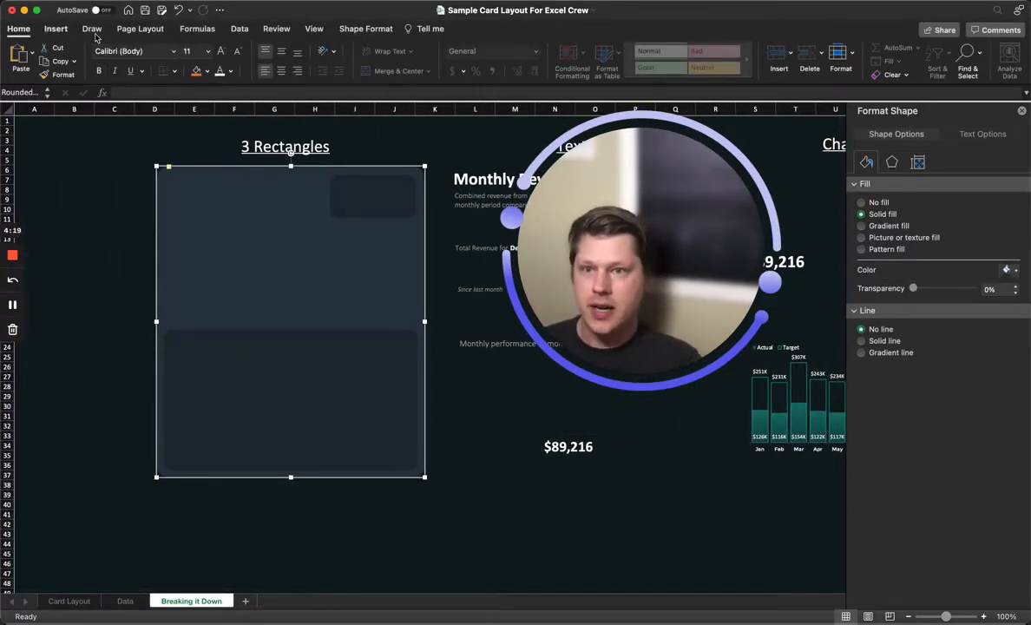
pyautogui.click(56, 28)
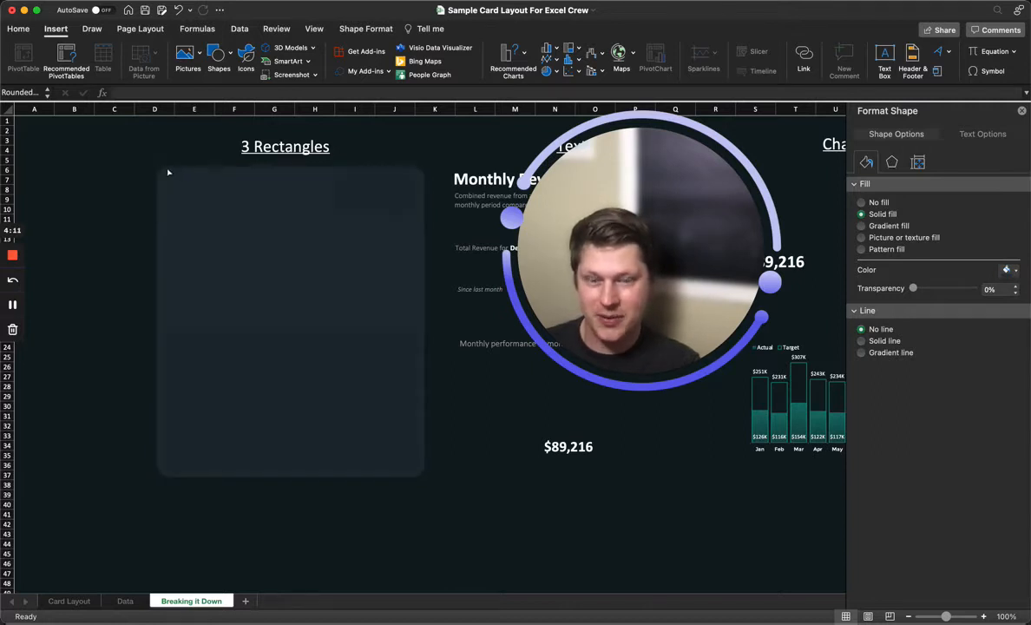
pyautogui.click(292, 321)
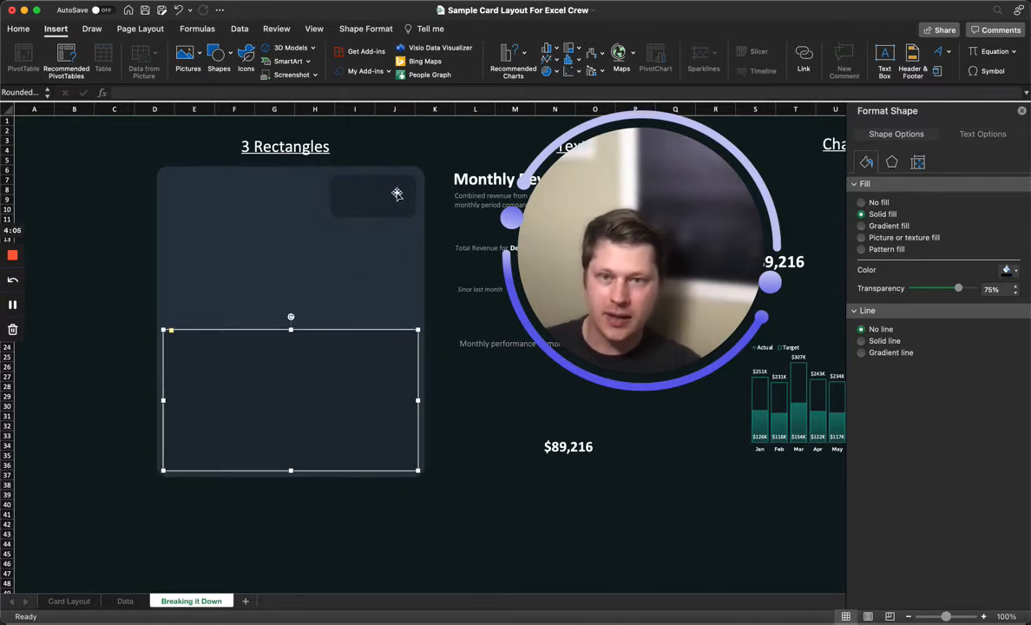
pyautogui.hscroll(3)
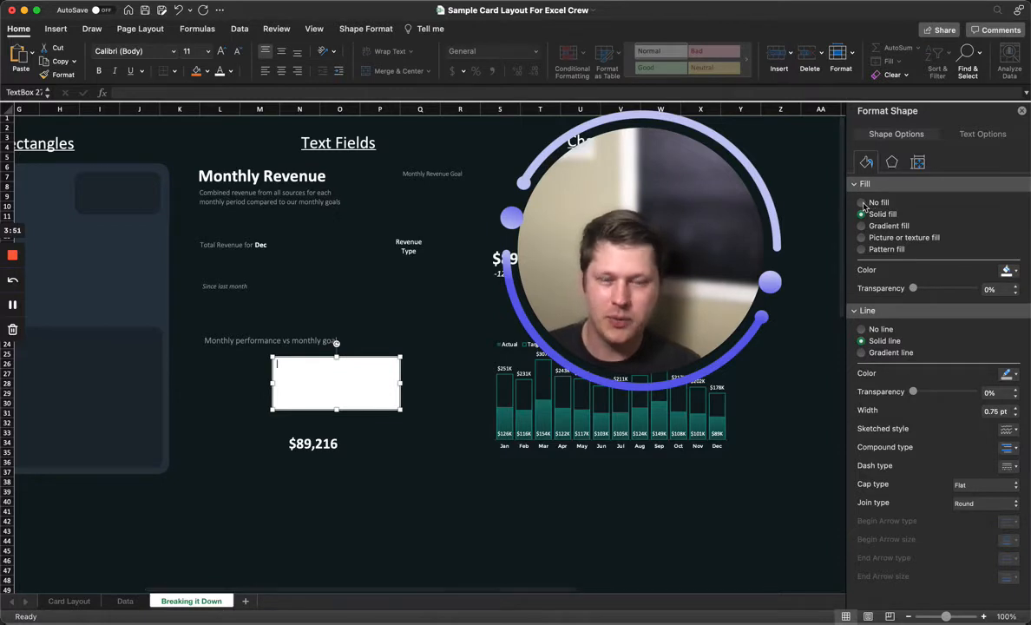
pyautogui.click(861, 202)
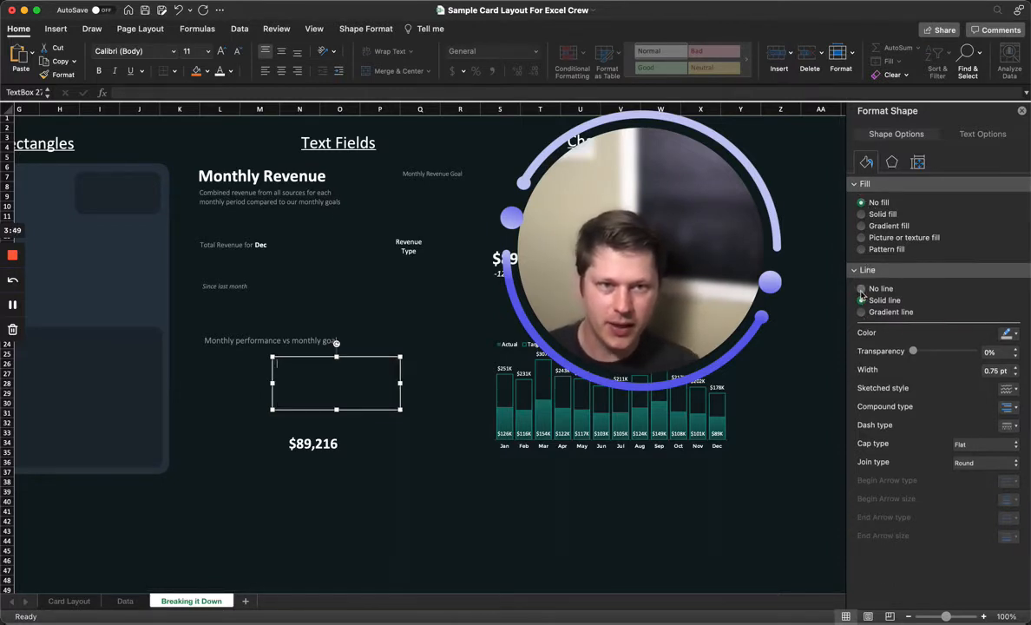
pyautogui.click(861, 288)
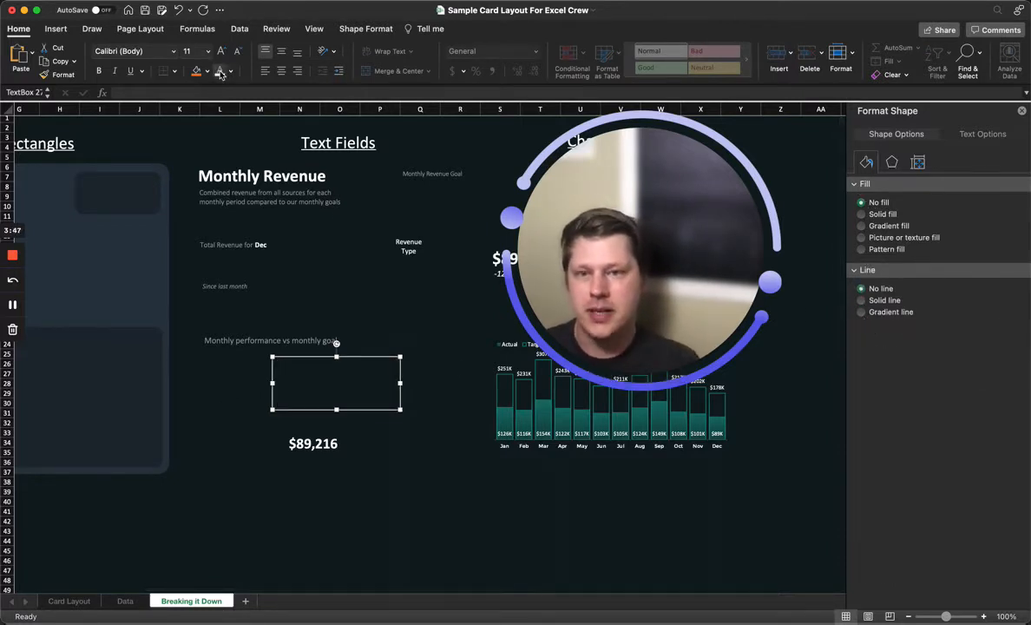
pyautogui.write('sdfasdf')
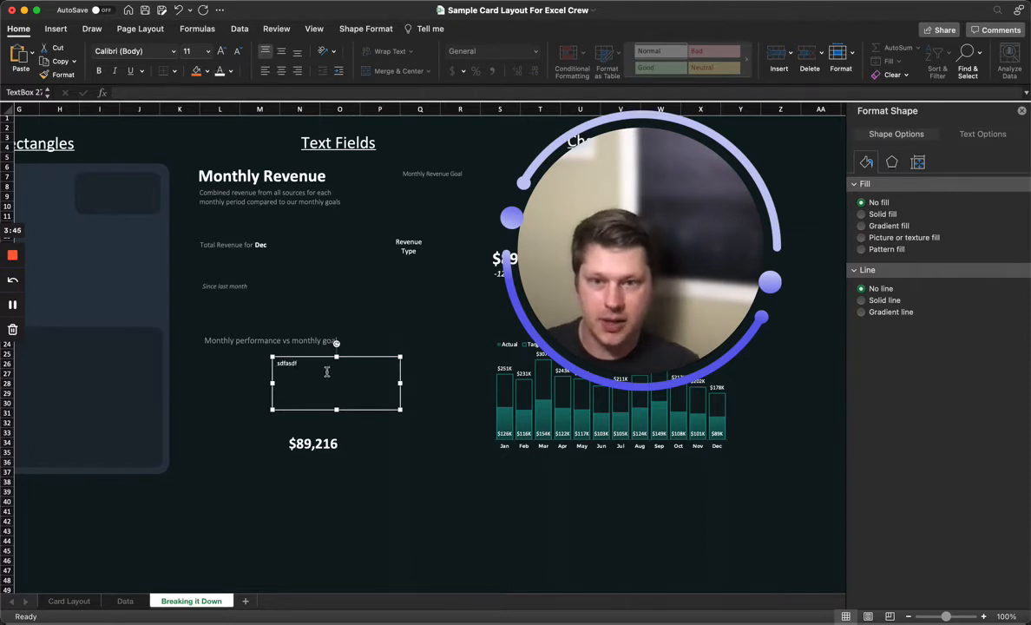
pyautogui.write('sad')
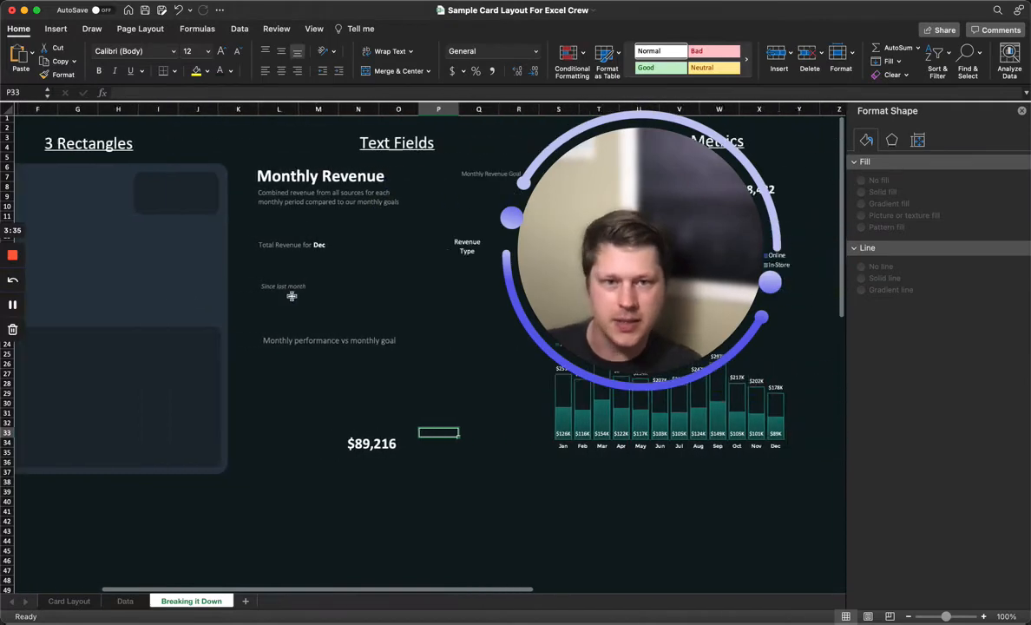
# Drag the default doughnut chart to sit beneath the monthly column chart
pyautogui.hscroll(3)
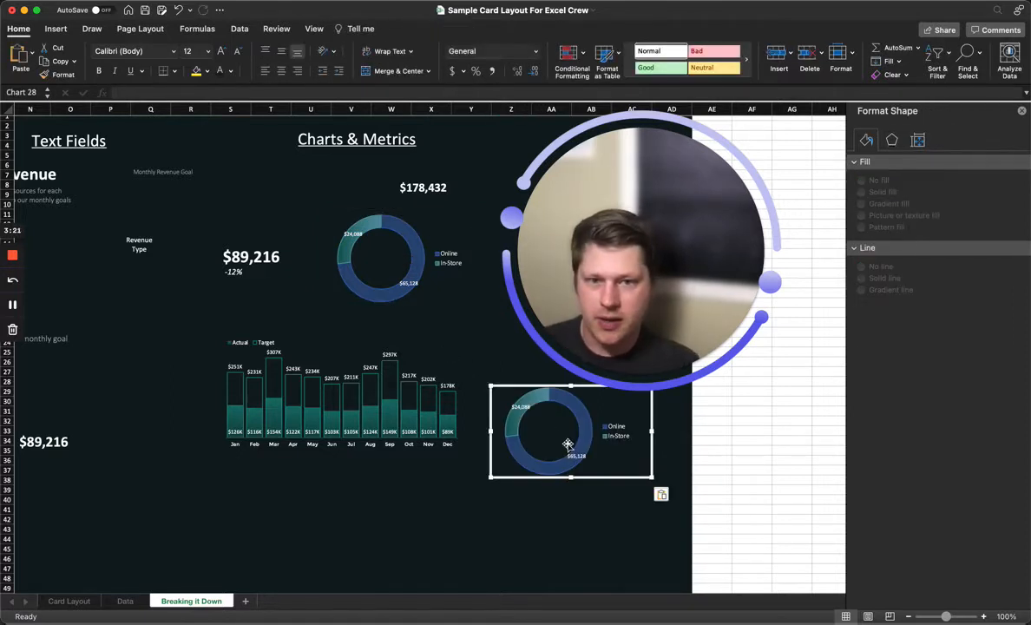
pyautogui.moveTo(571, 432); pyautogui.dragTo(392, 494)
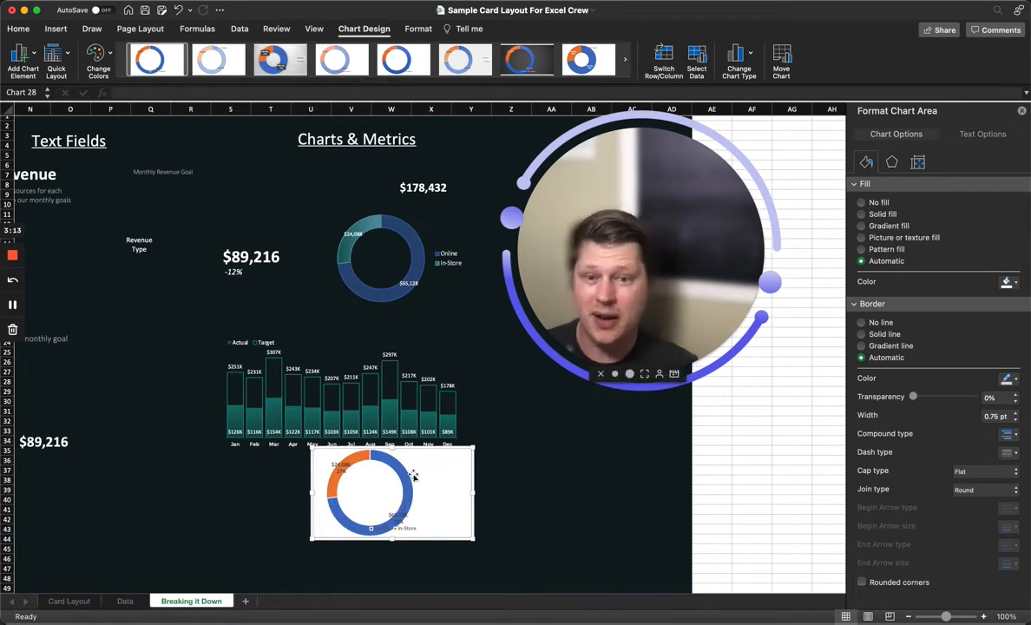
pyautogui.moveTo(388, 482)
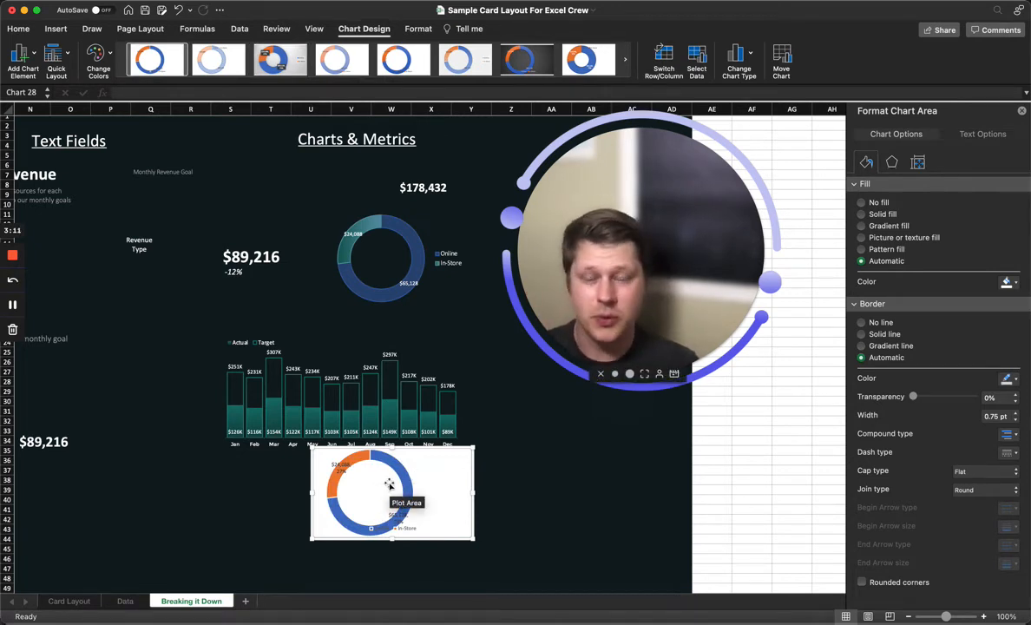
pyautogui.moveTo(415, 452)
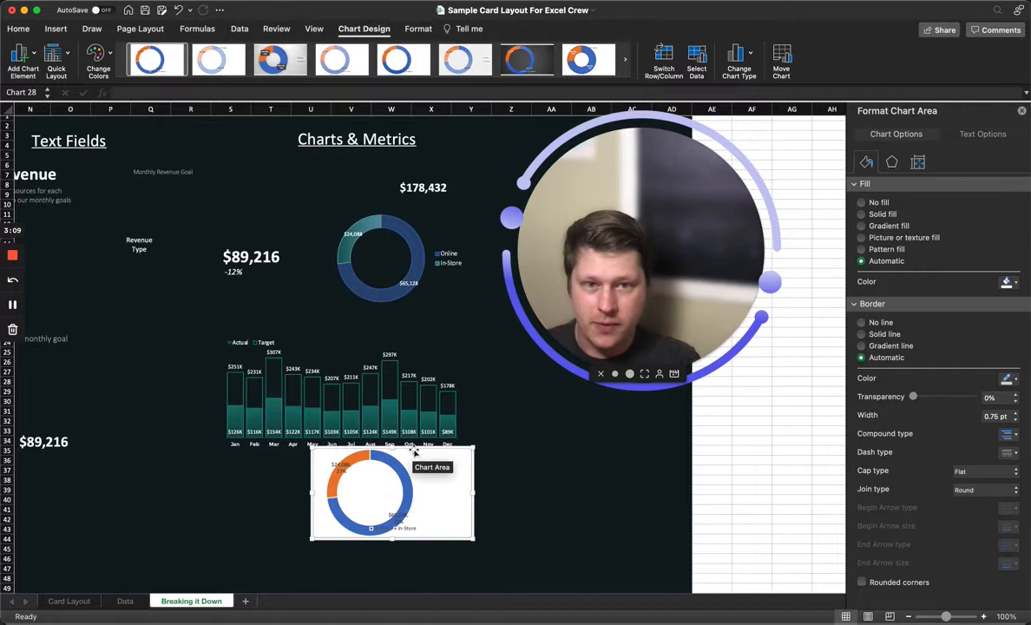
# Remove the chart's white fill, move the legend to the right, and select the Online slice for recolouring
pyautogui.click(861, 201)
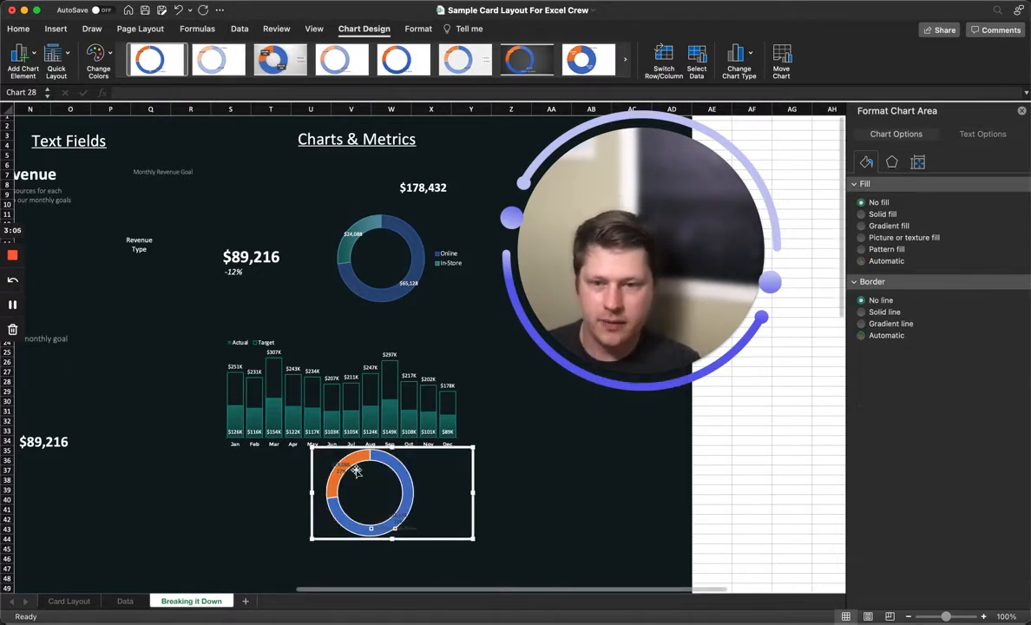
pyautogui.click(18, 28)
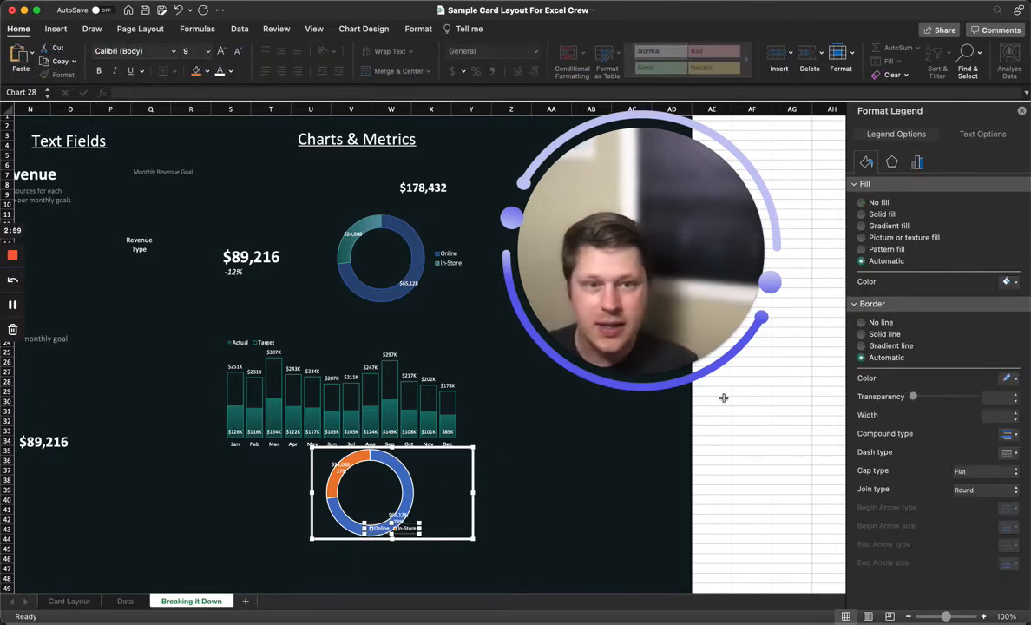
pyautogui.click(917, 164)
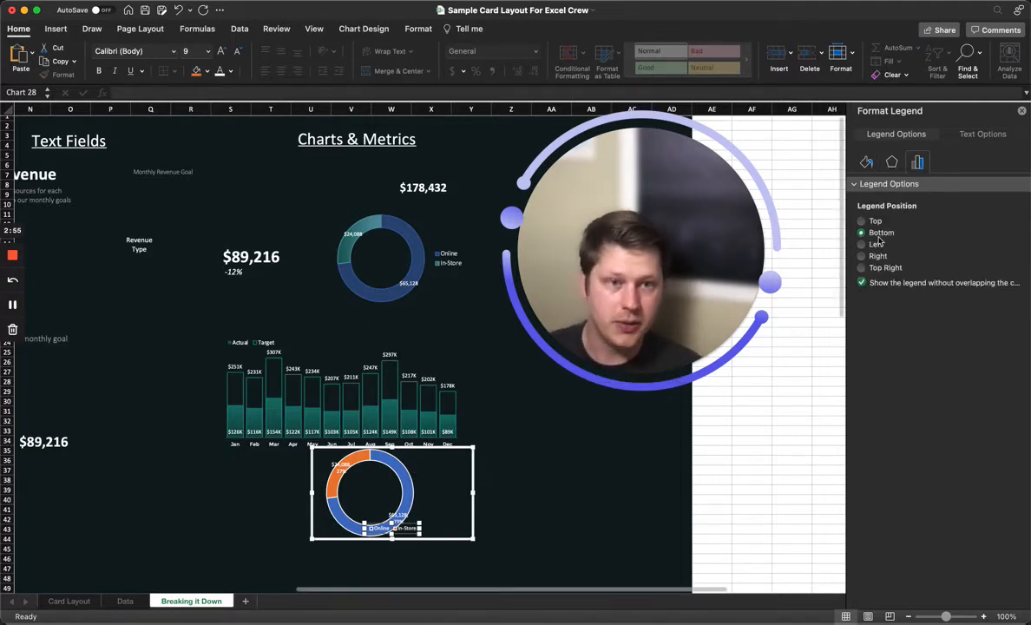
pyautogui.click(861, 255)
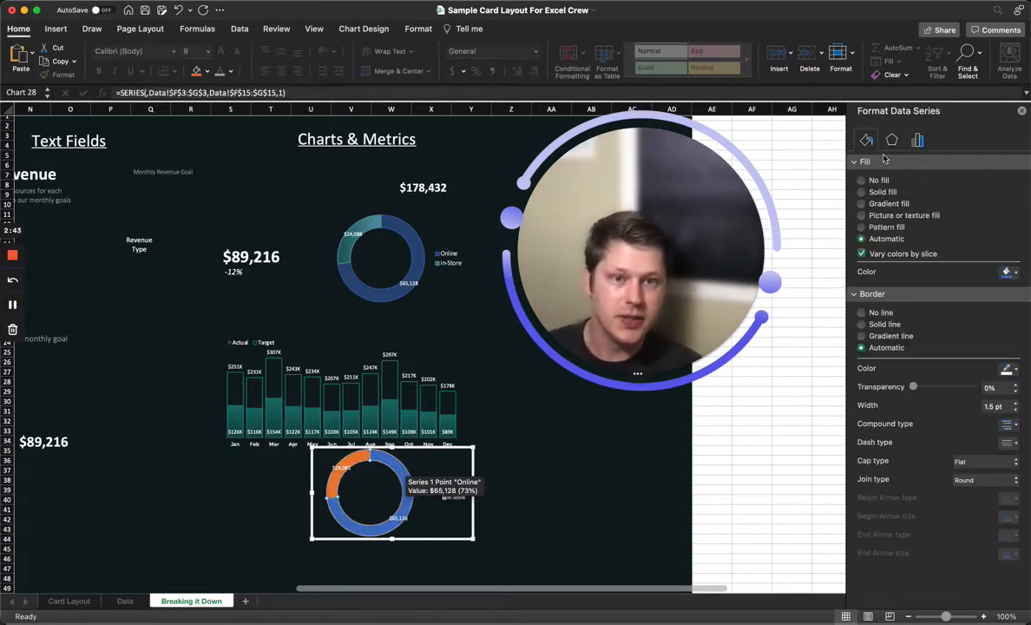
pyautogui.click(1007, 368)
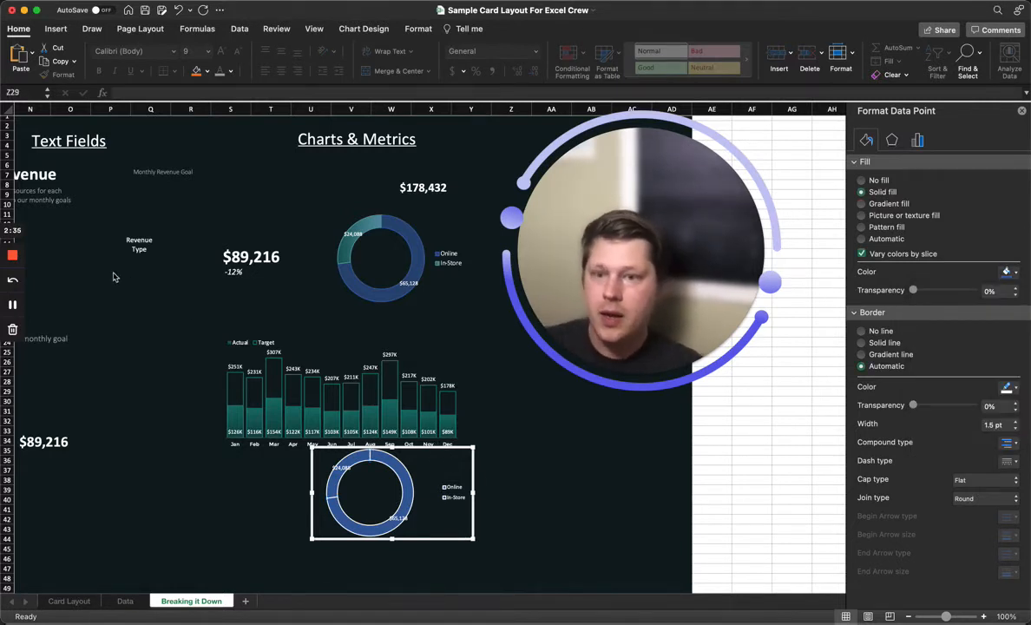
# Draw a new text box under the column chart linked to December's Actual revenue, Data!C15
pyautogui.click(250, 257)
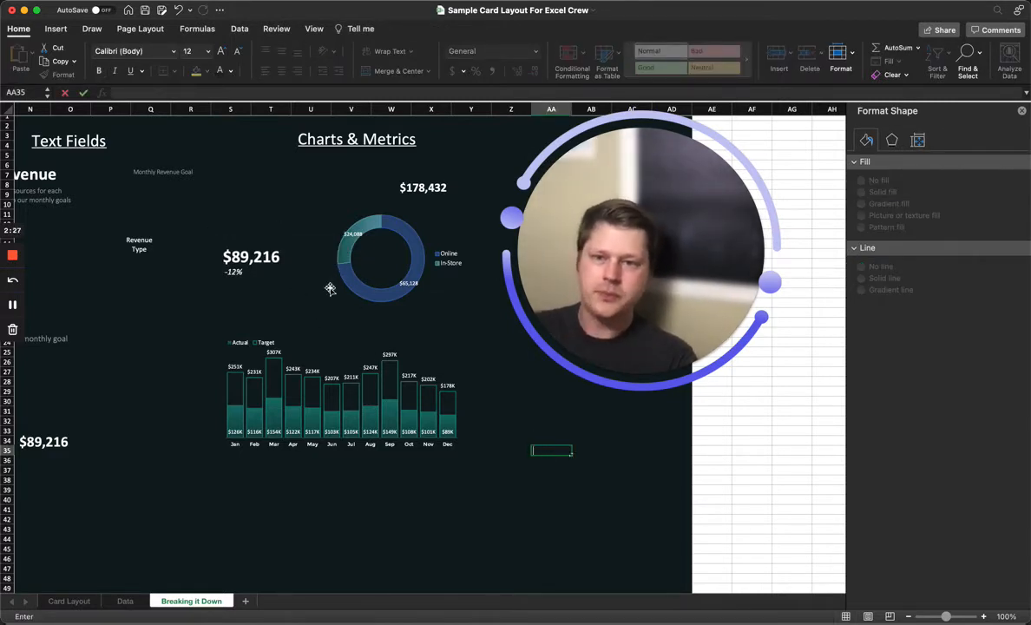
pyautogui.click(287, 260)
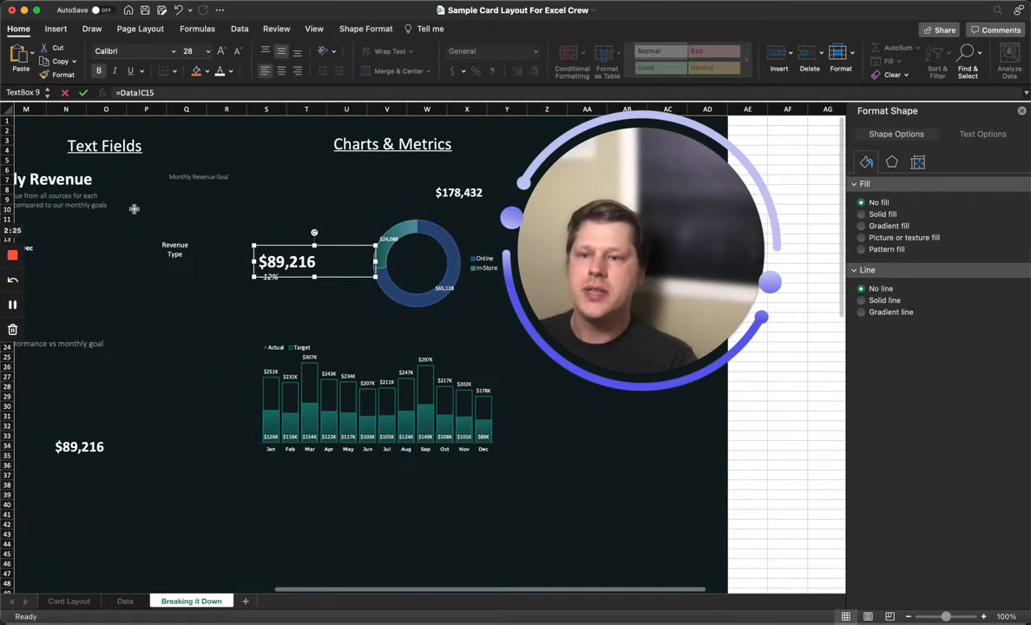
pyautogui.click(59, 177)
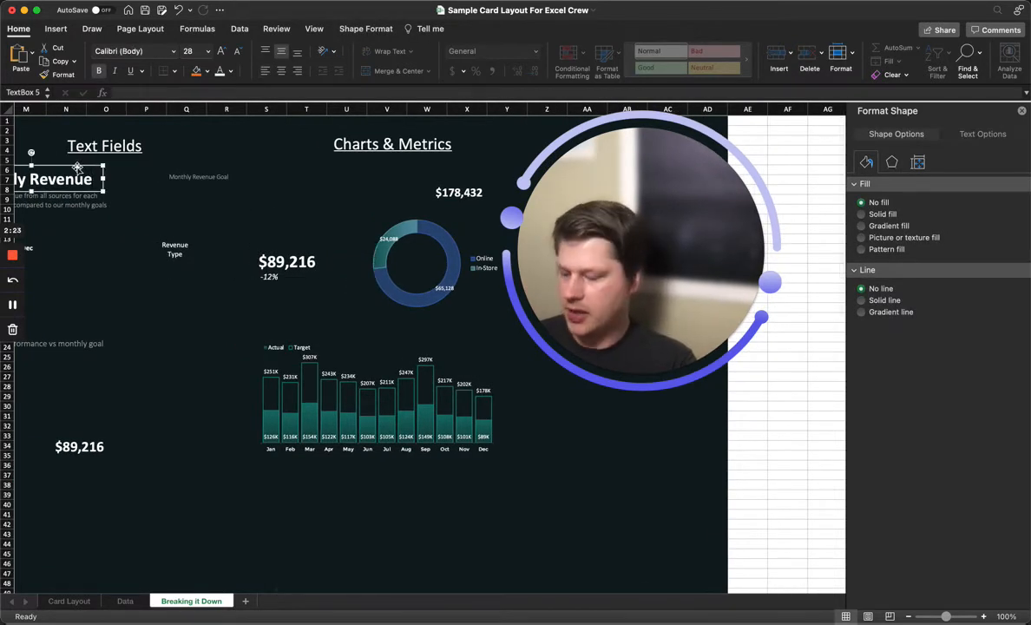
pyautogui.moveTo(52, 179); pyautogui.dragTo(288, 476)
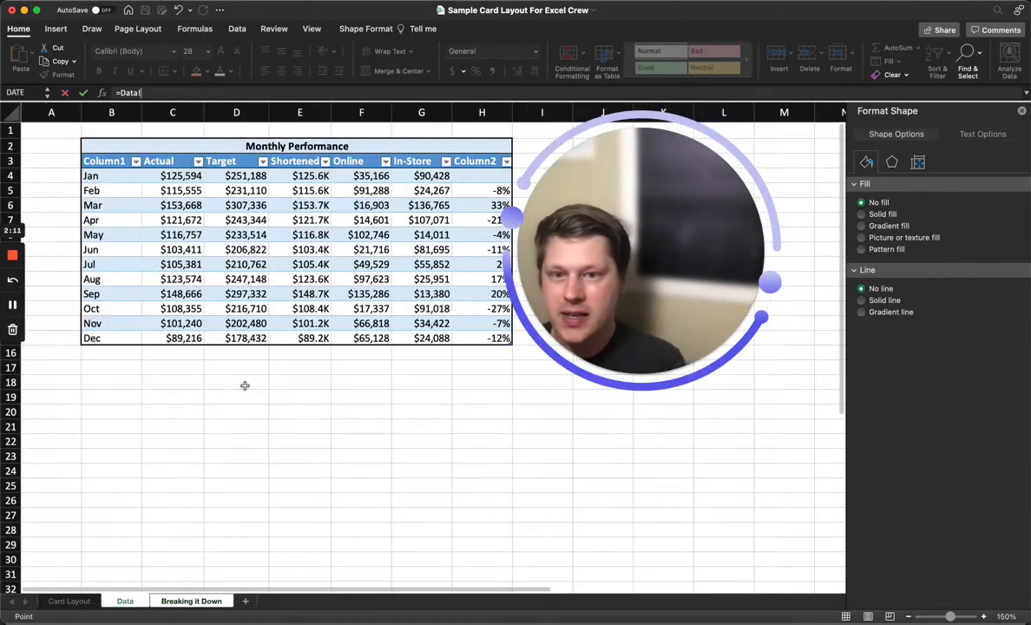
pyautogui.click(171, 337)
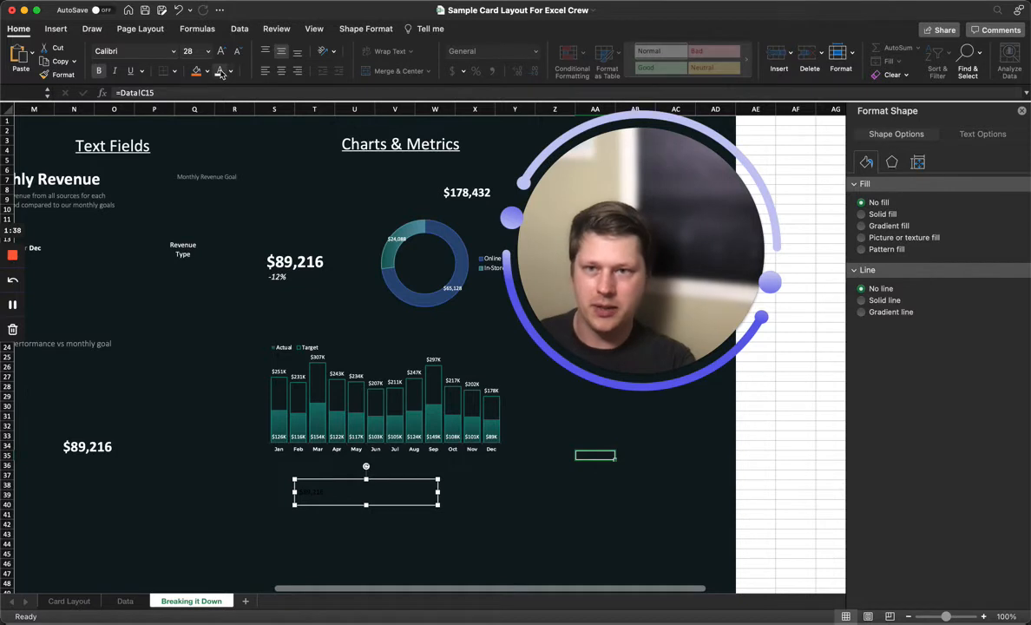
# Enlarge the $89,216 text to a bold white metric and drag it into place under the chart
pyautogui.click(187, 50)
pyautogui.write('20')
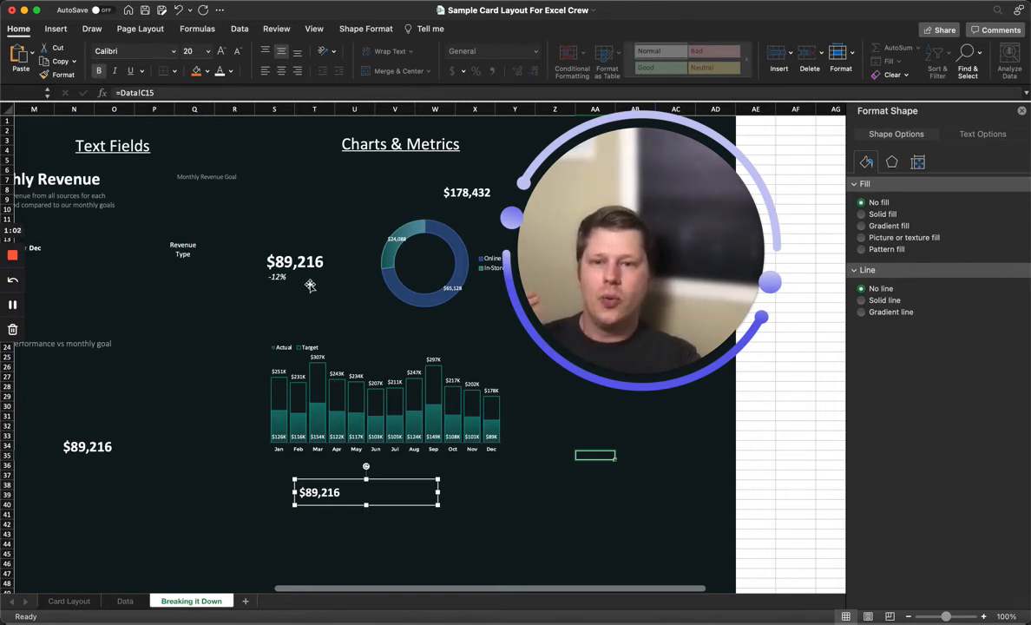
pyautogui.moveTo(366, 493); pyautogui.dragTo(338, 477)
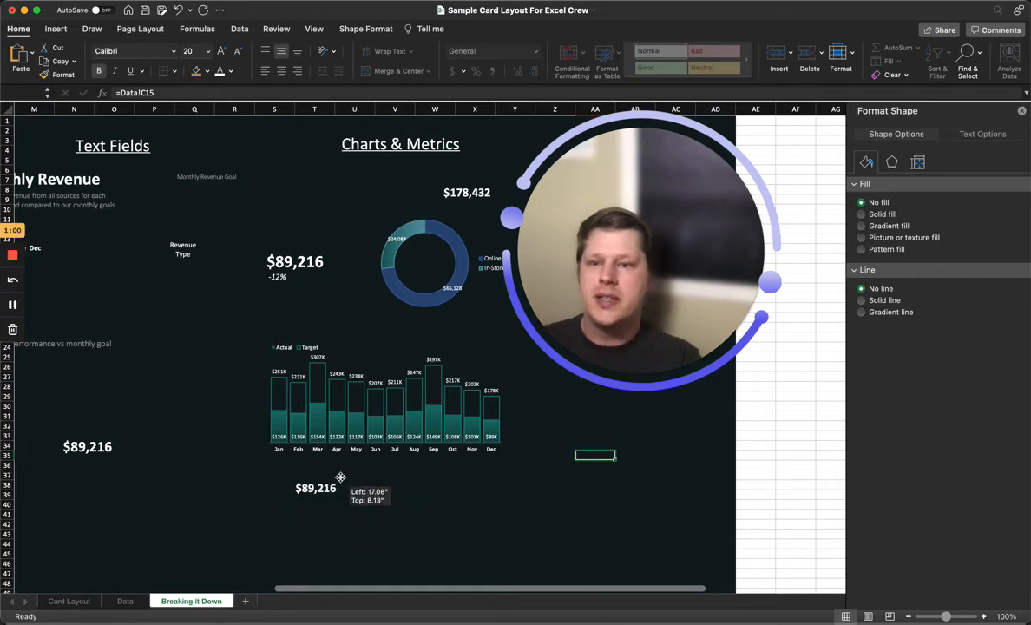